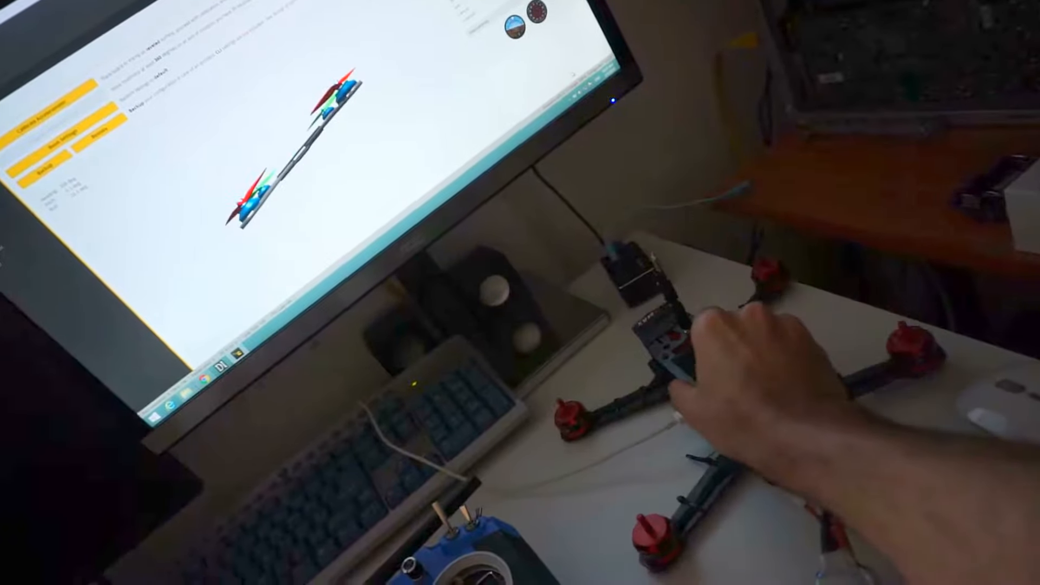
# Open the Configuration tab for the connected quad in Betaflight Configurator.
pyautogui.click(287, 177)
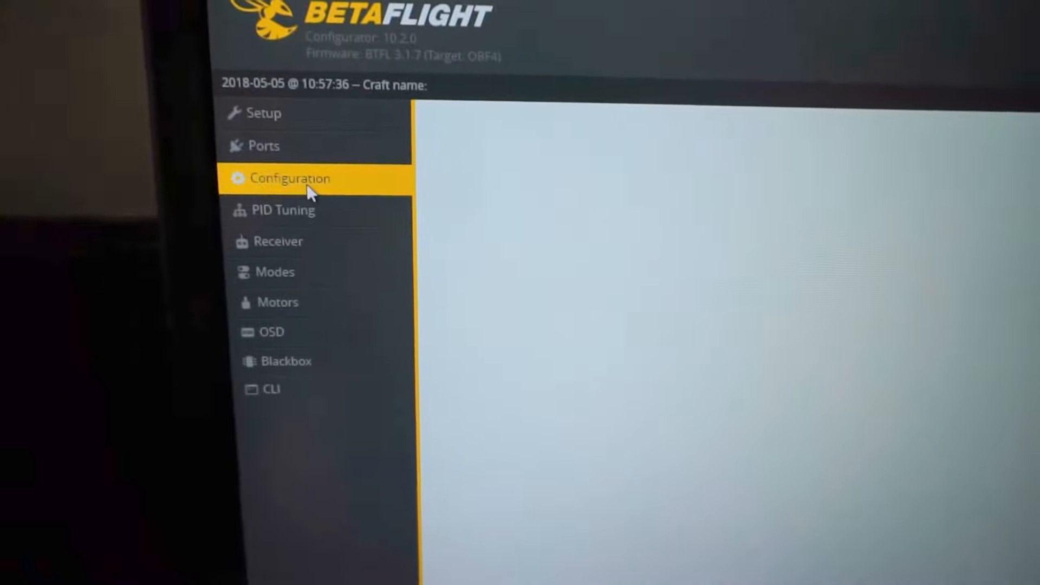
# Open the Air Mode OFF folder and play the freefall .mp4 in KMPlayer.
pyautogui.click(288, 177)
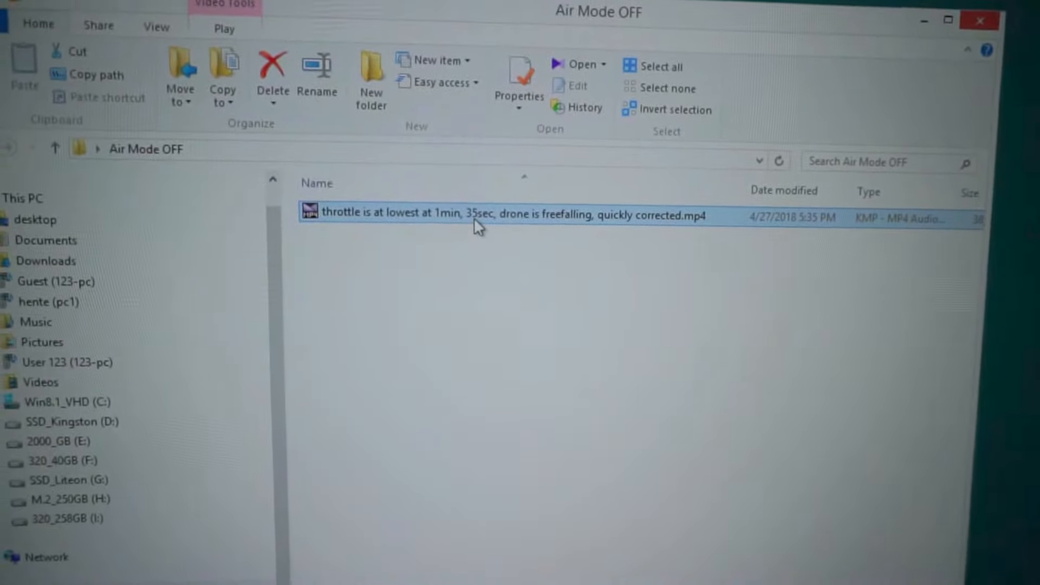
pyautogui.doubleClick(477, 215)
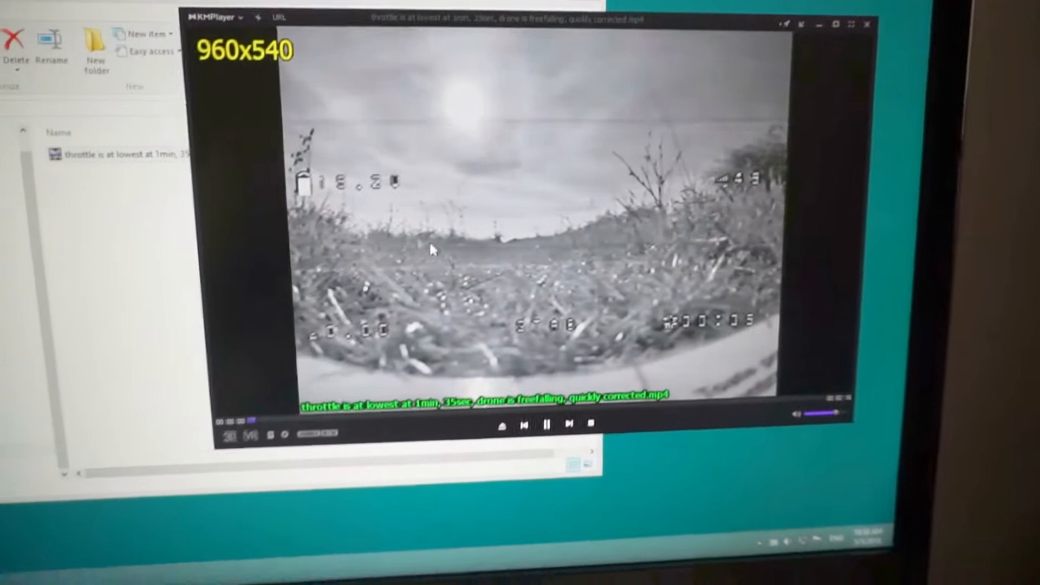